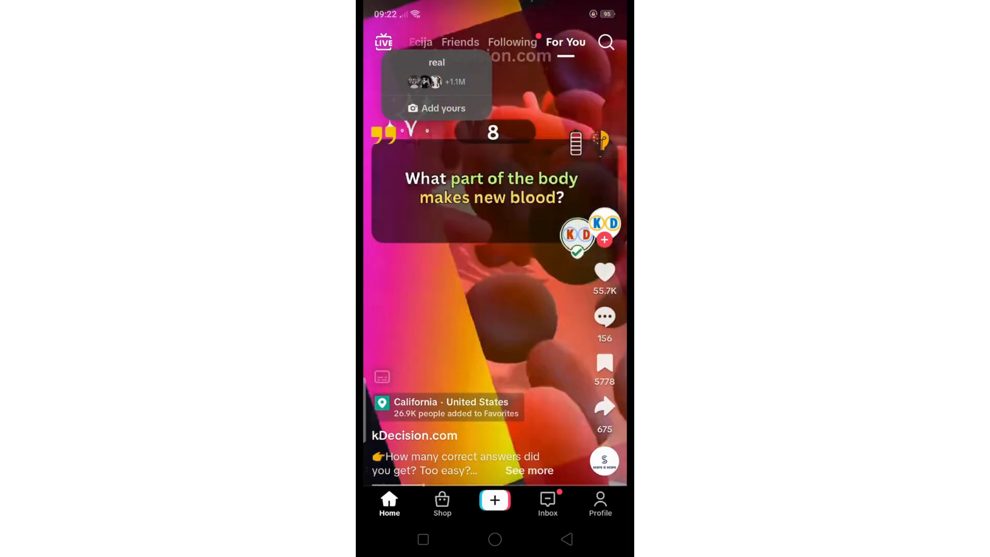
{"action": "left_click", "coordinate": [599, 502]}
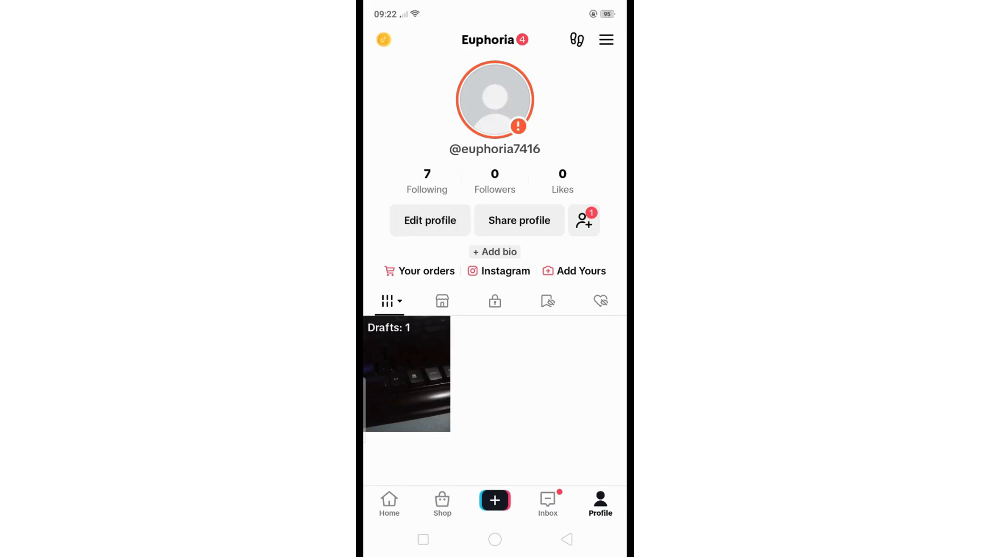
Step: In Edit profile, erase the trailing digits of euphoria7416 to try the name euphoriaa
{"action": "left_click", "coordinate": [429, 220]}
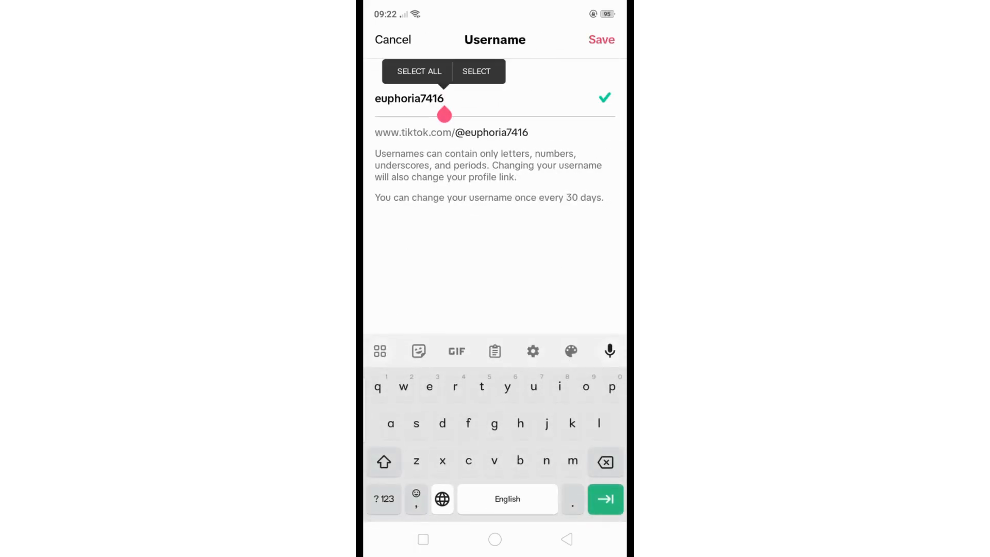
{"action": "key", "text": "backspace"}
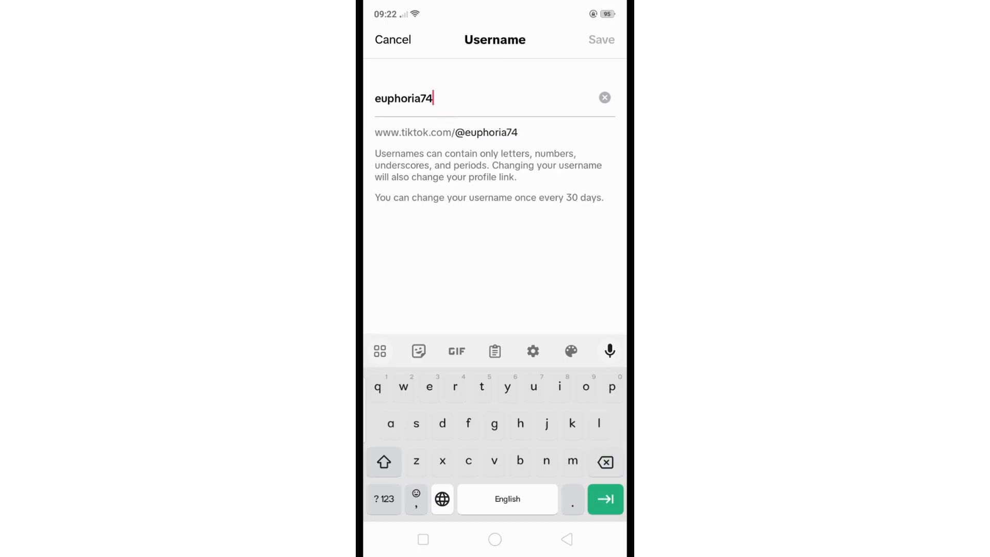
{"action": "key", "text": "Backspace"}
{"action": "type", "text": "a"}
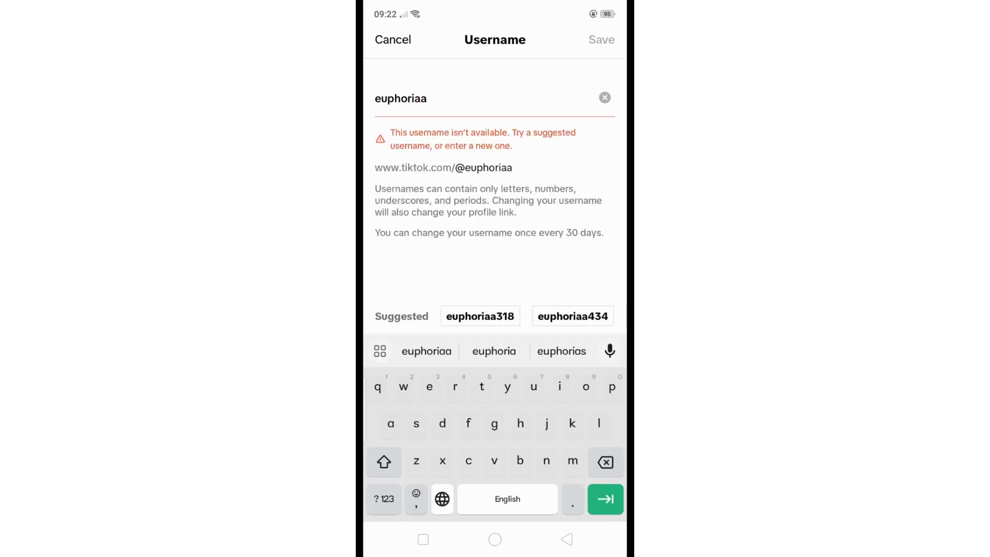
Step: Append 318, save and confirm the username euphoriaa318, then return to the profile
{"action": "left_click", "coordinate": [383, 499]}
{"action": "type", "text": "31"}
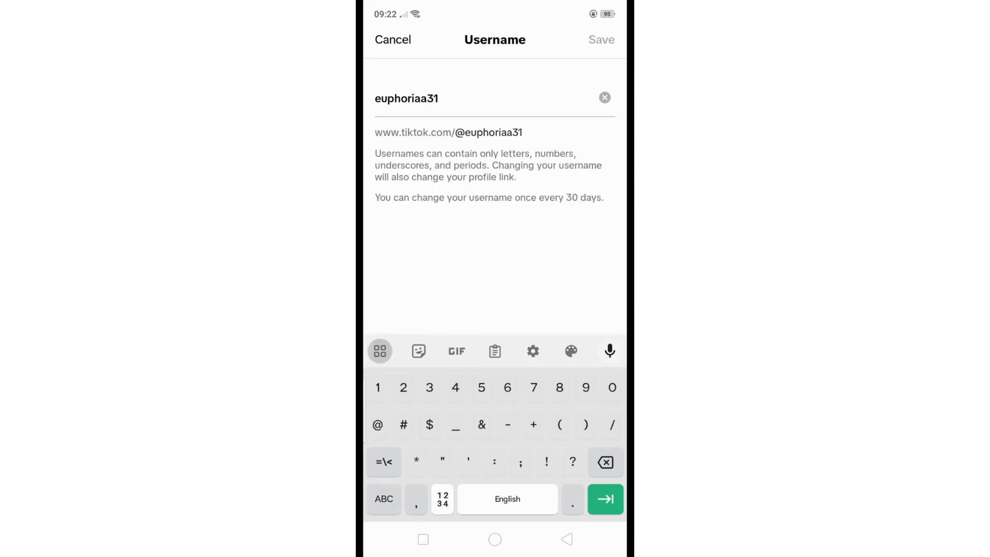
{"action": "type", "text": "8"}
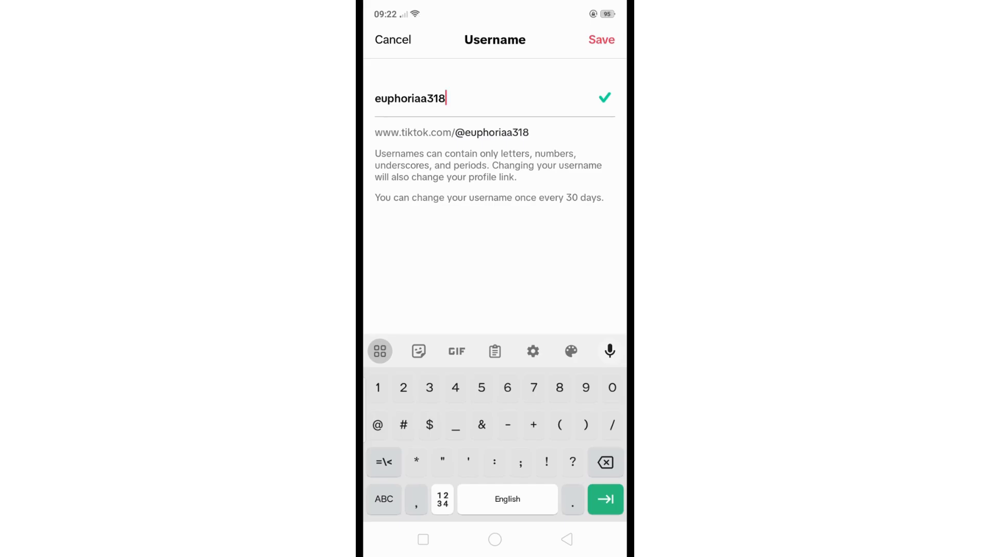
{"action": "left_click", "coordinate": [601, 39]}
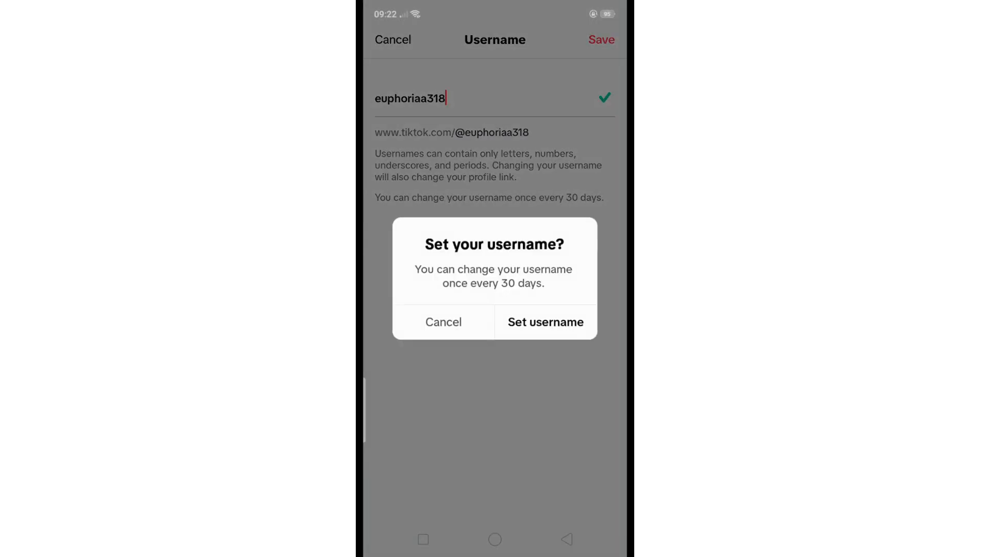
{"action": "left_click", "coordinate": [545, 322]}
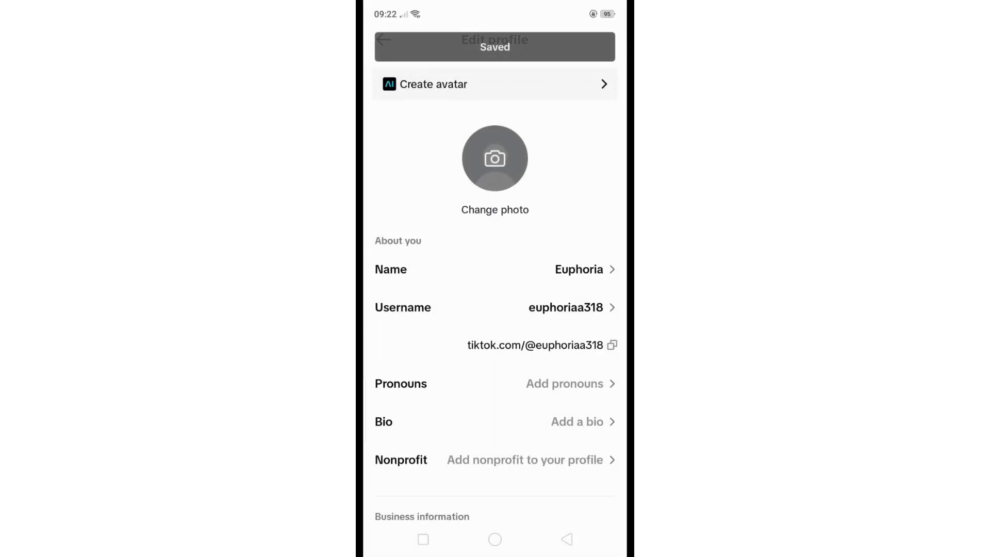
{"action": "left_click", "coordinate": [383, 39]}
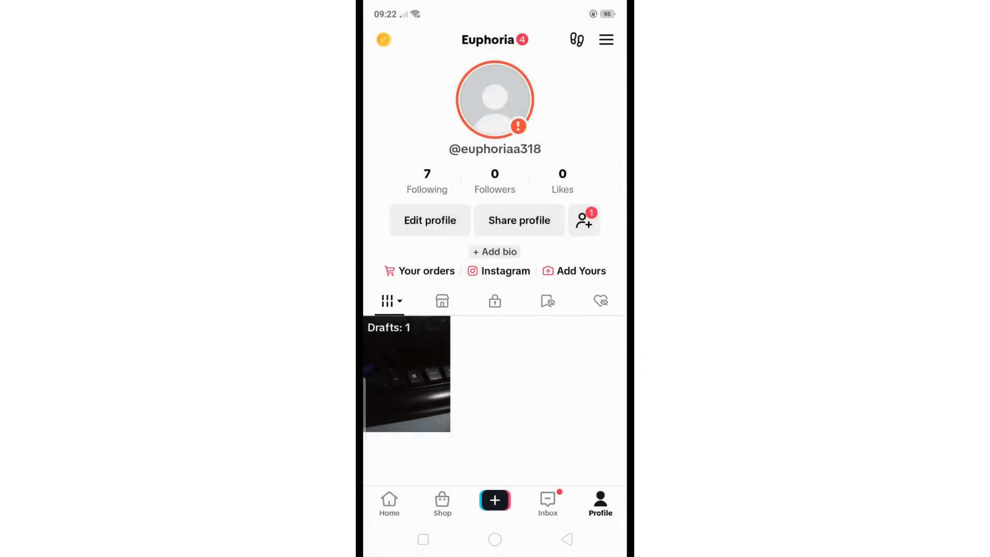